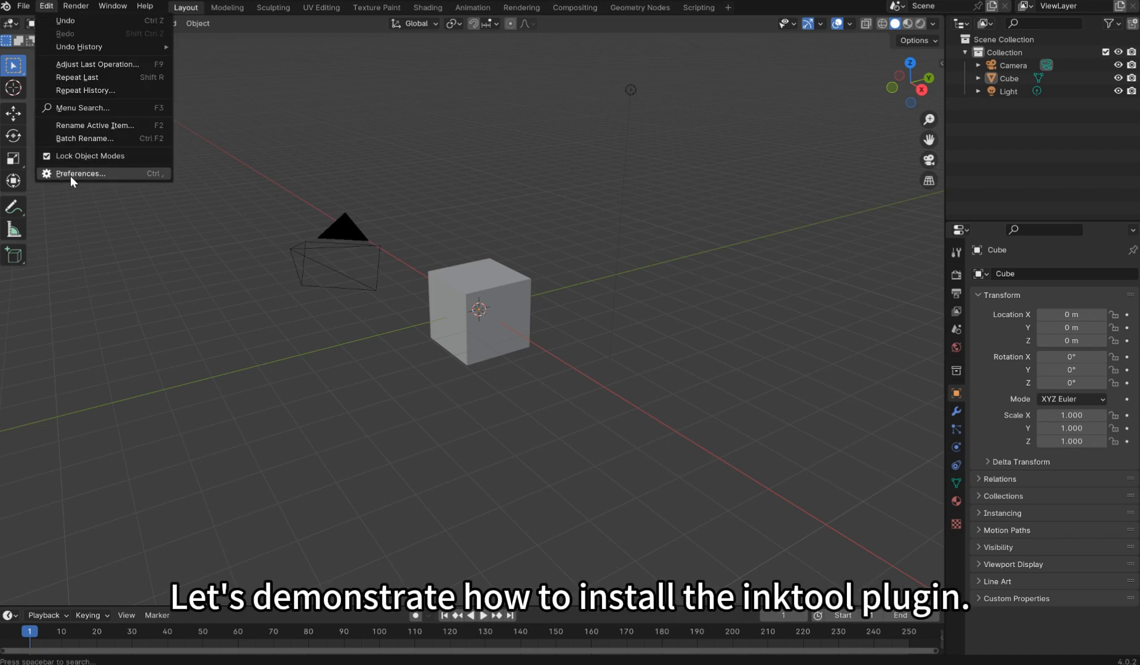
- Install the InkTool add-on from InkTool1_0.zip via Preferences and enable Object: InkTool
click(80, 174)
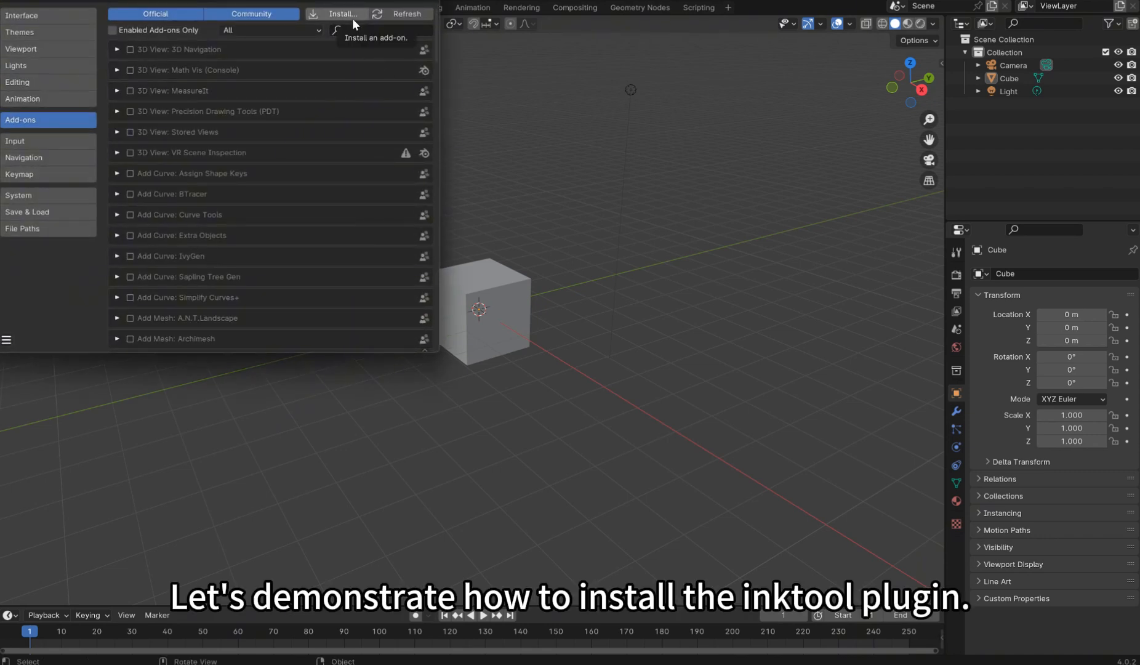
click(340, 13)
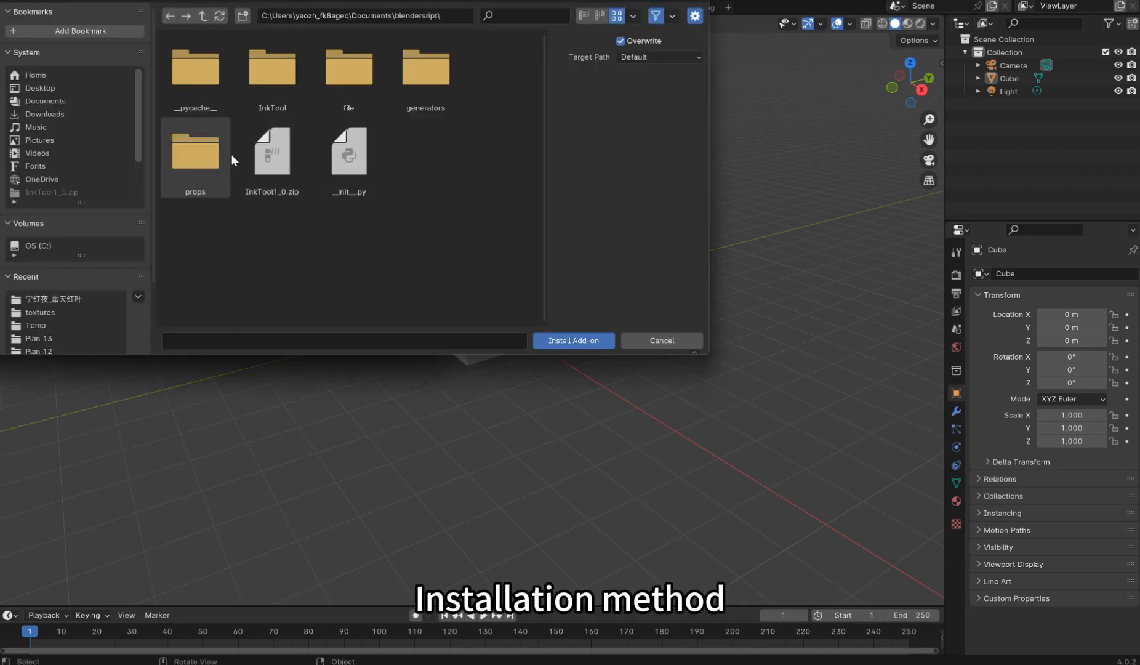
click(271, 152)
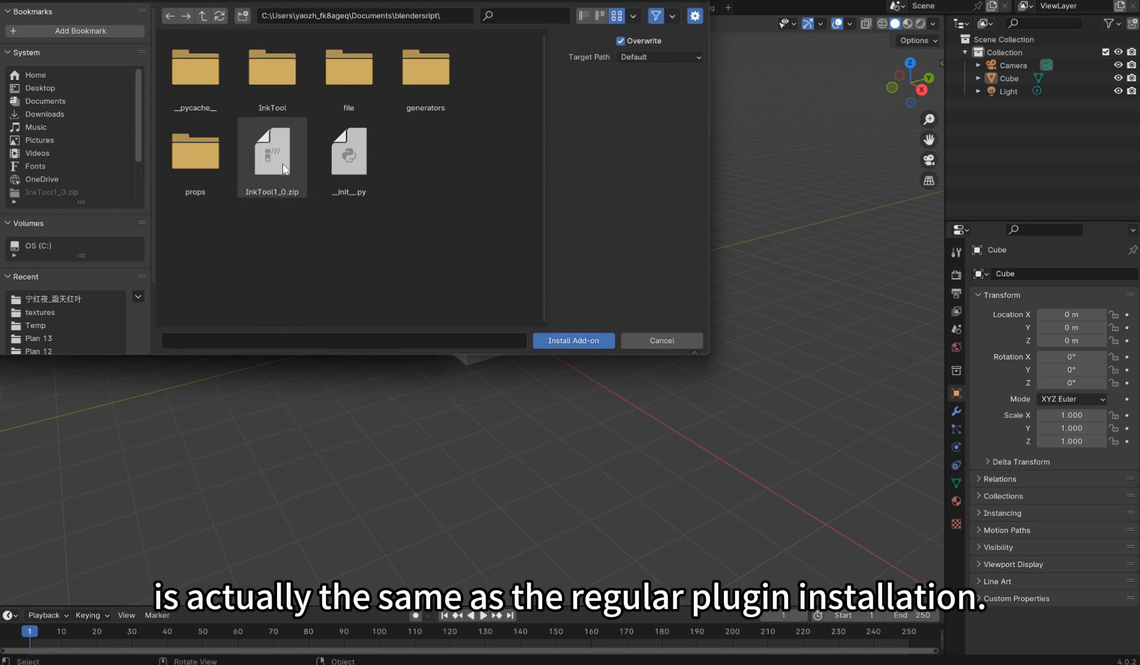
click(573, 340)
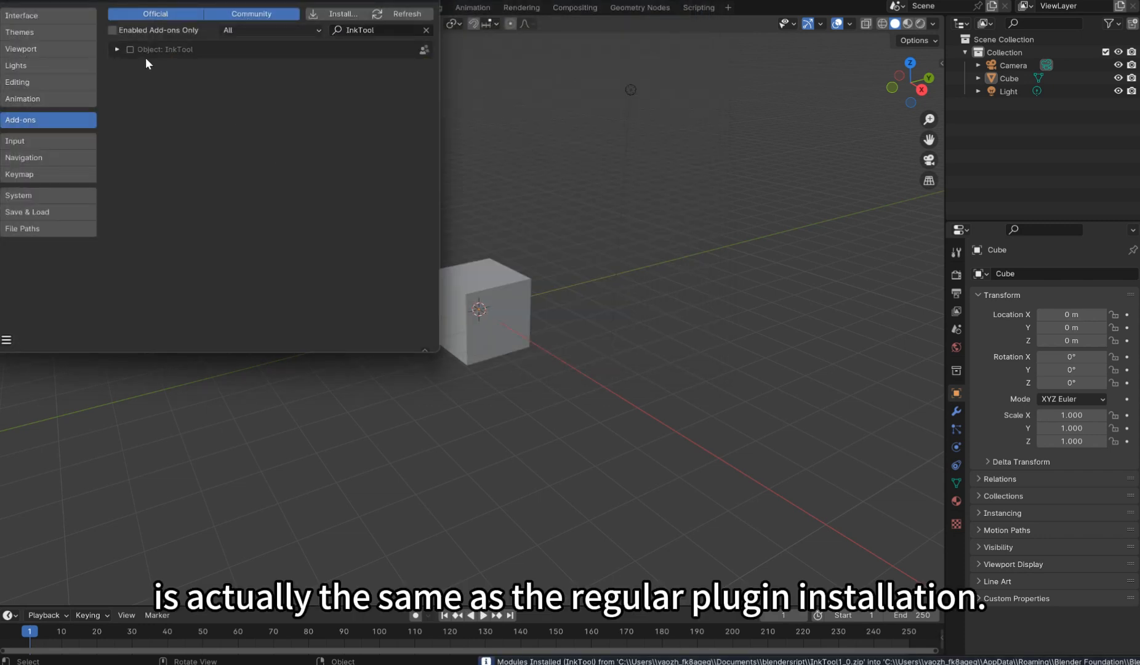
click(129, 49)
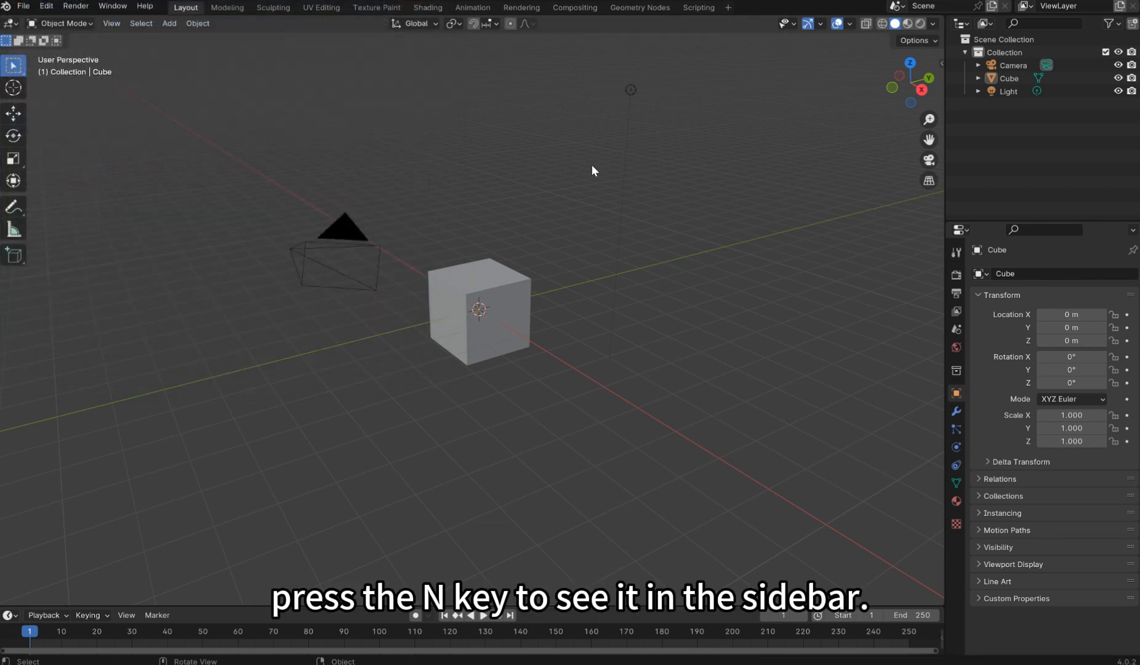
- Reveal the viewport sidebar and show the InkTool tab with its Ink, FX, Debris and Generators tools
key(n)
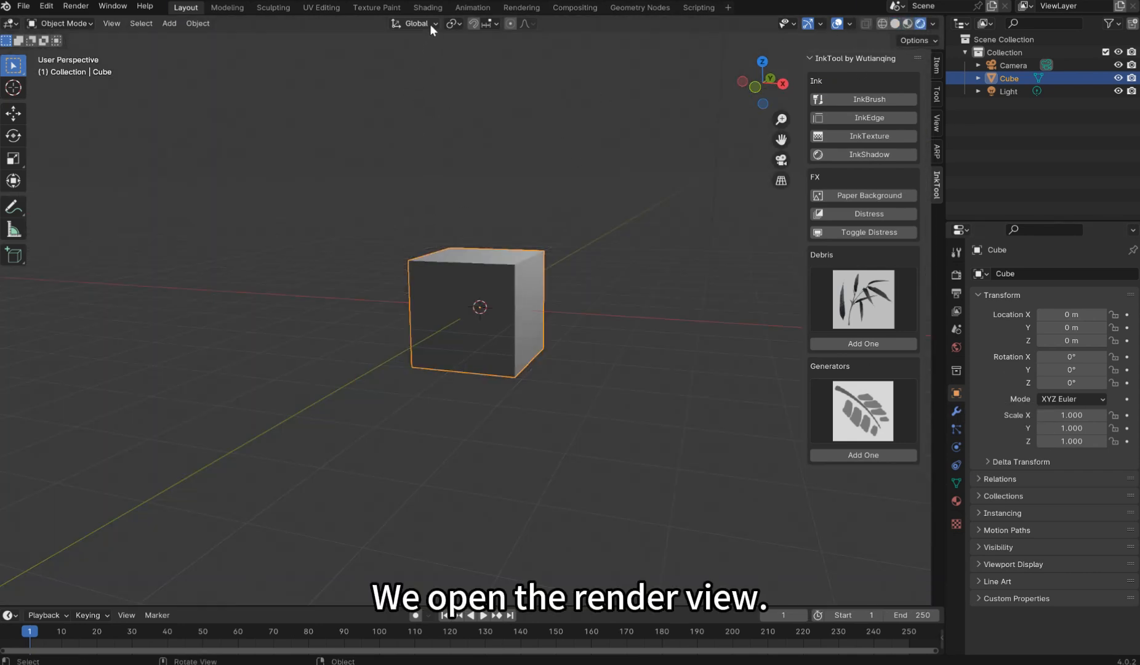
- In the Shading workspace apply InkTool's Paper Background and show the World shader nodes
click(427, 8)
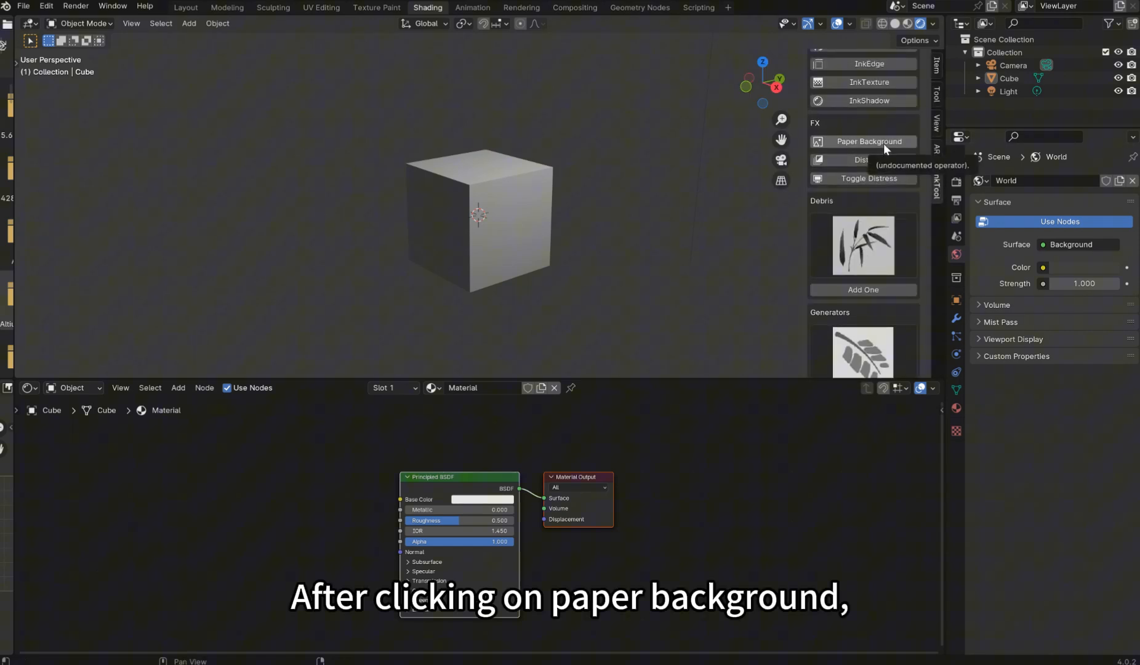
click(864, 142)
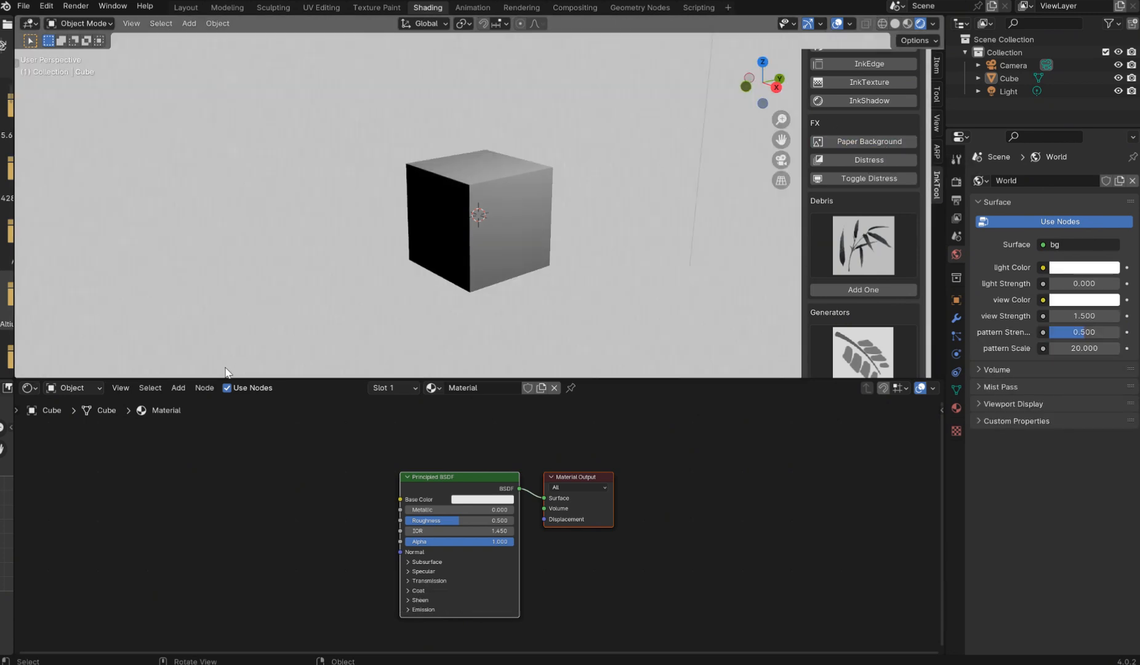
click(73, 388)
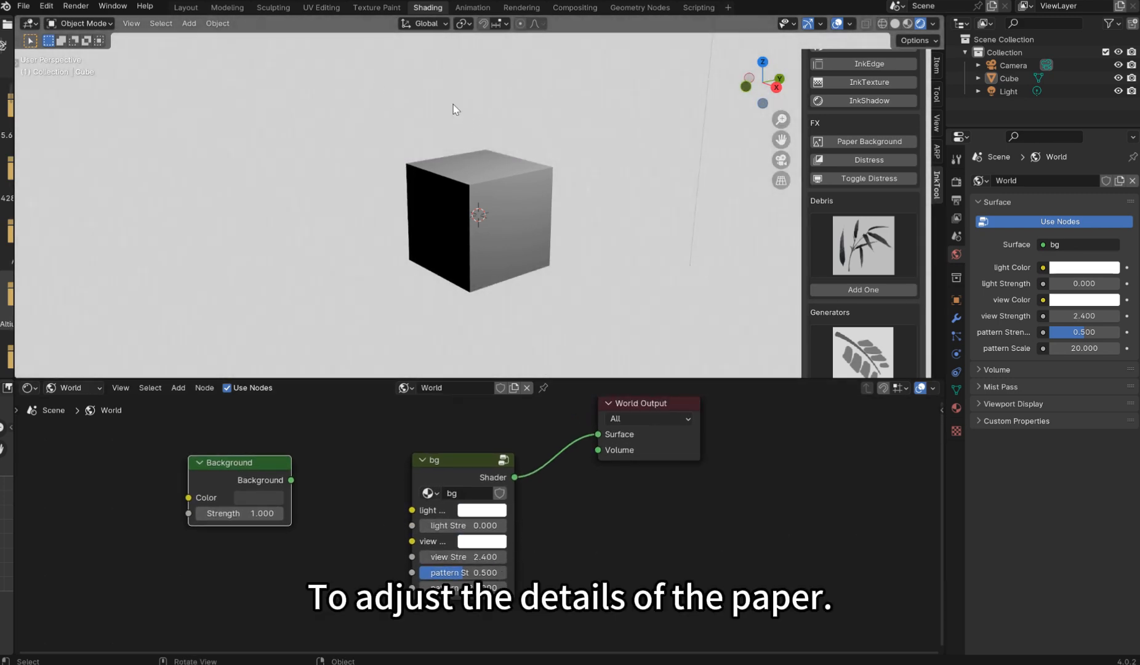
- In the bg node group enter 15.000 for view strength and lower the pattern strength to about 0.53
text(15.000)
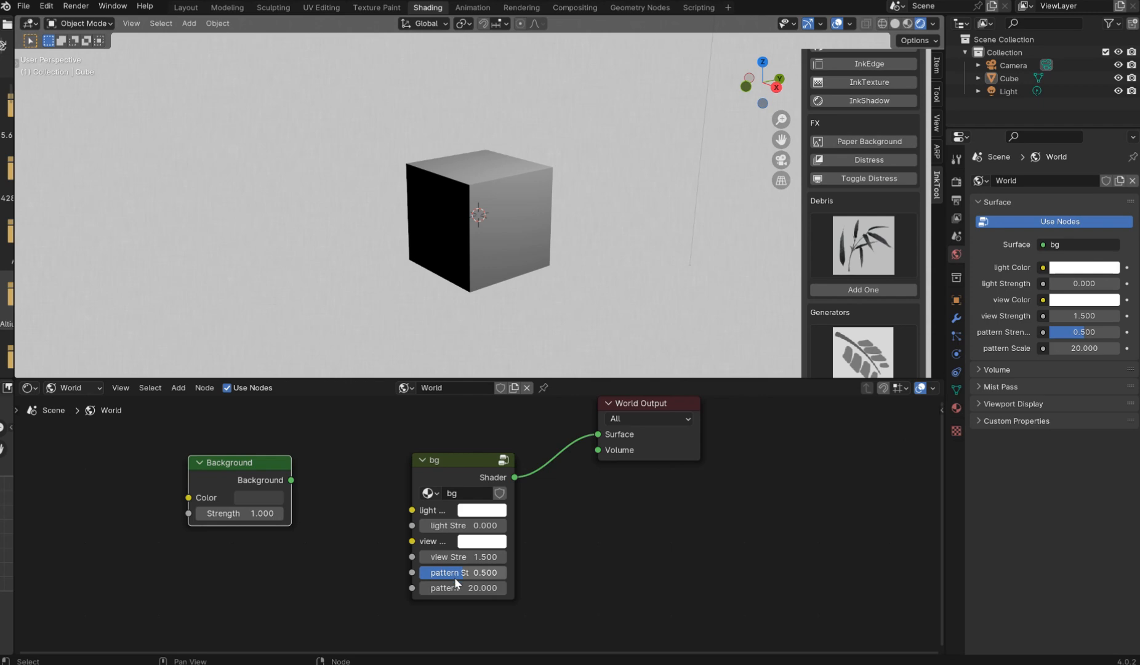
drag(466, 573, 460, 573)
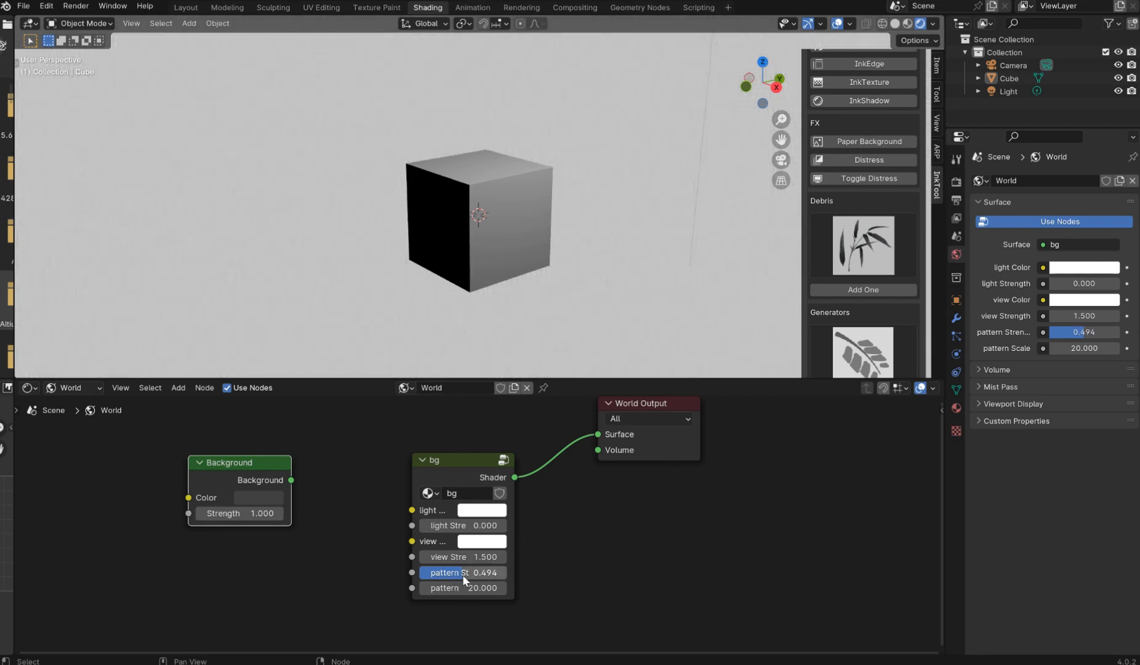
click(463, 587)
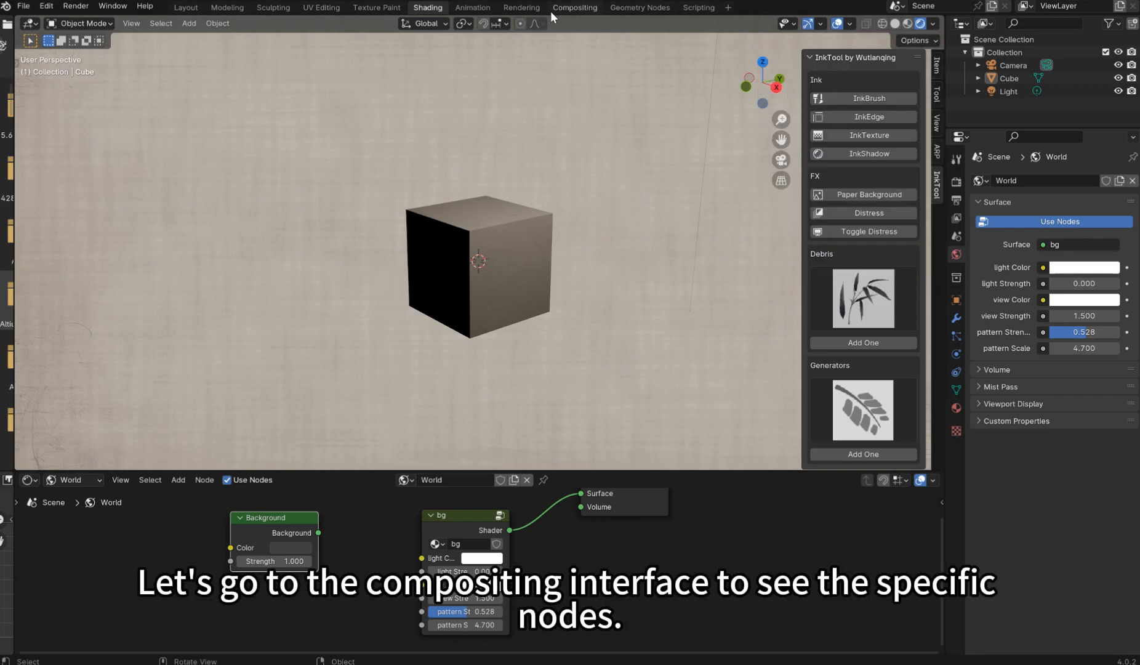
- Switch to the Compositing workspace showing paper_fx between render layers and composite output
click(573, 7)
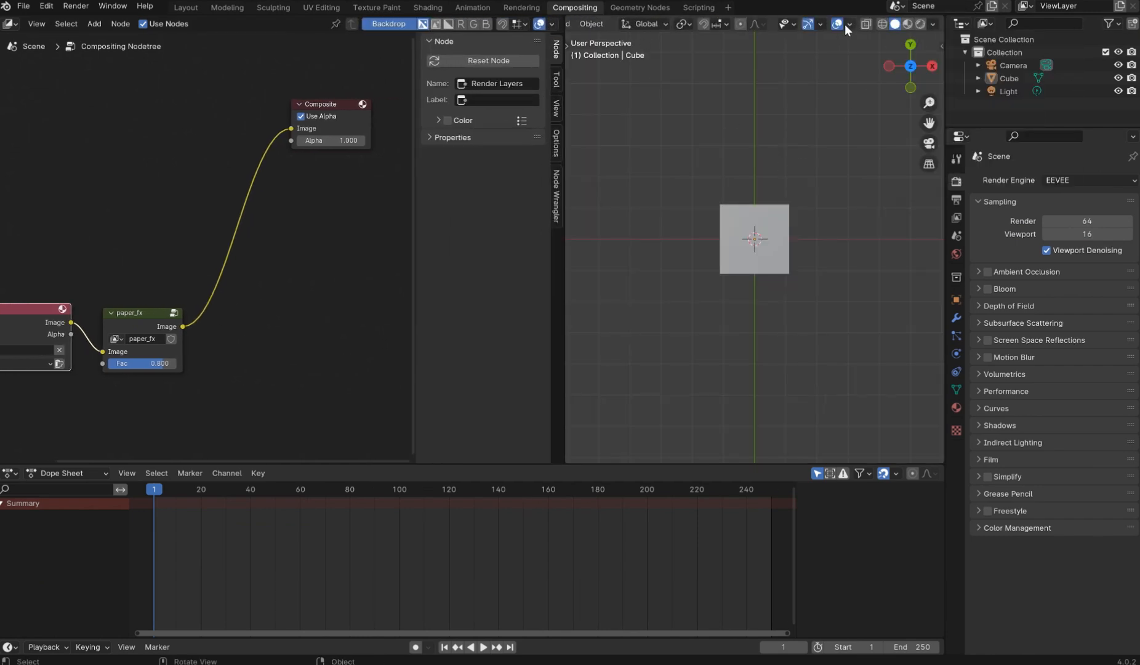
- Preview the paper_fx distress at Fac 1.000 in Rendered shading, then return to the Shading workspace
click(935, 23)
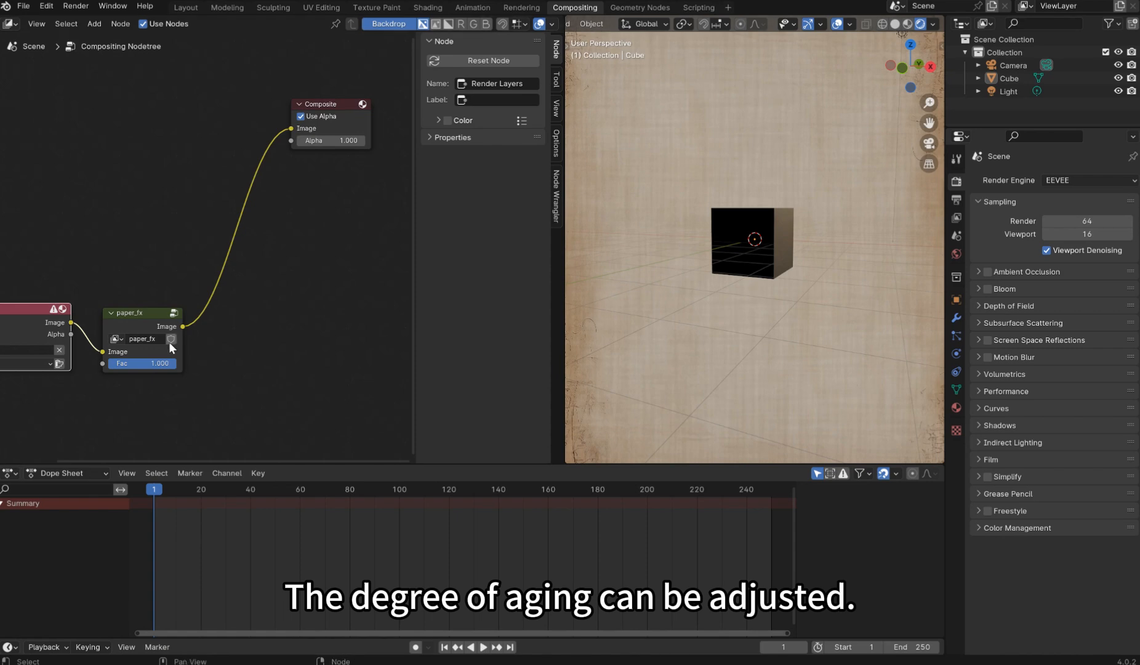
click(426, 7)
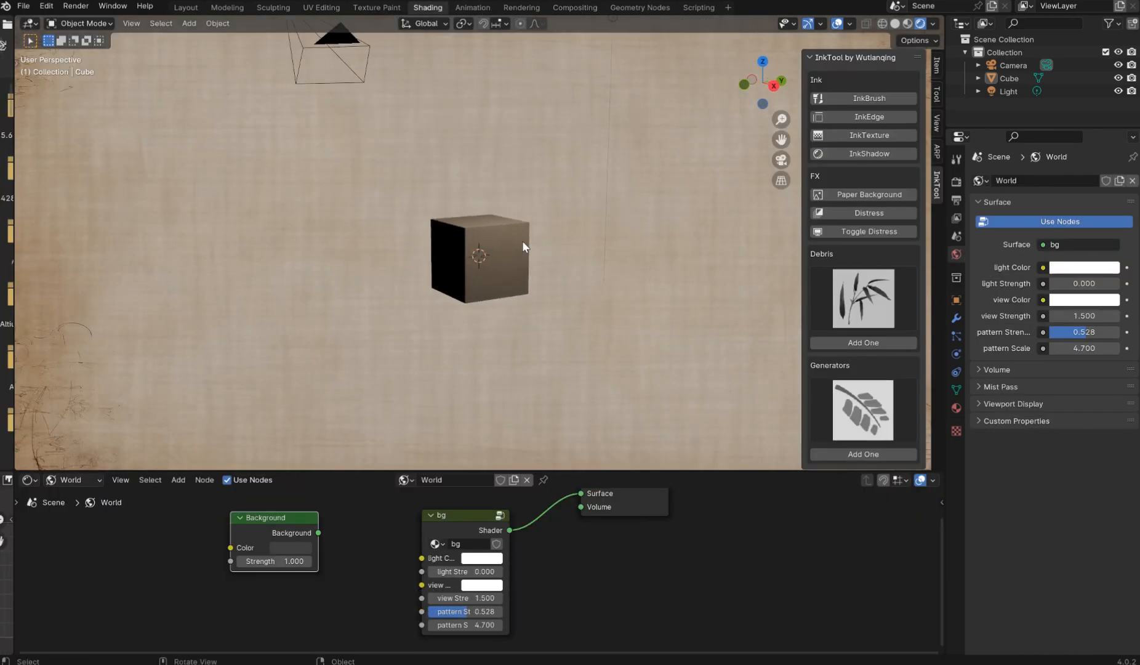
click(863, 232)
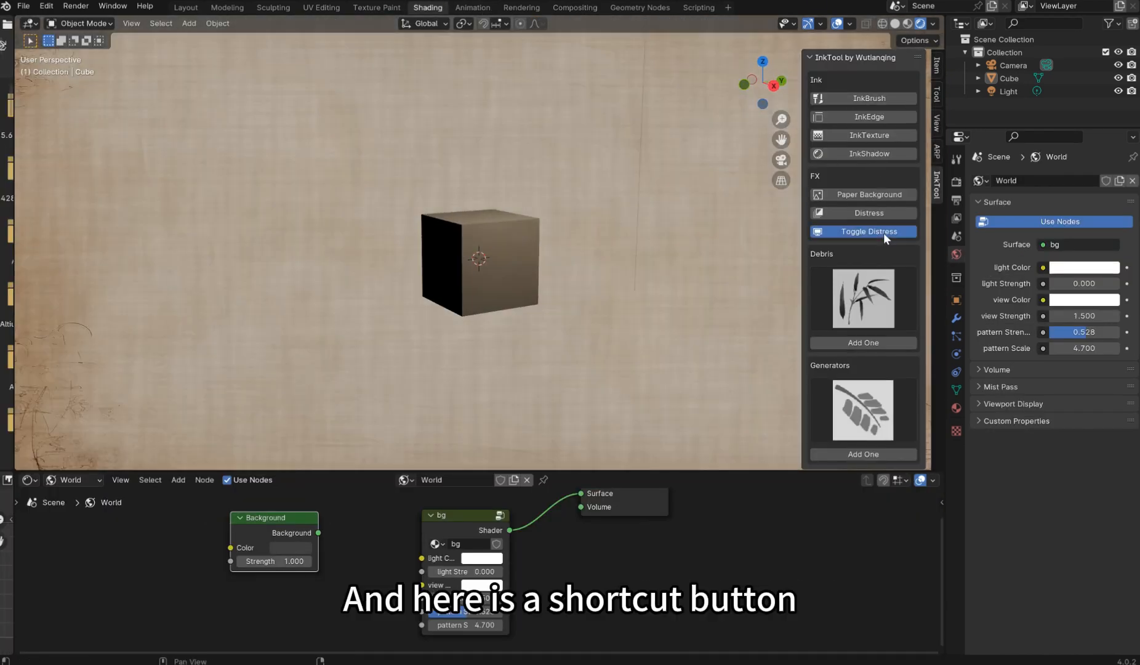
click(937, 24)
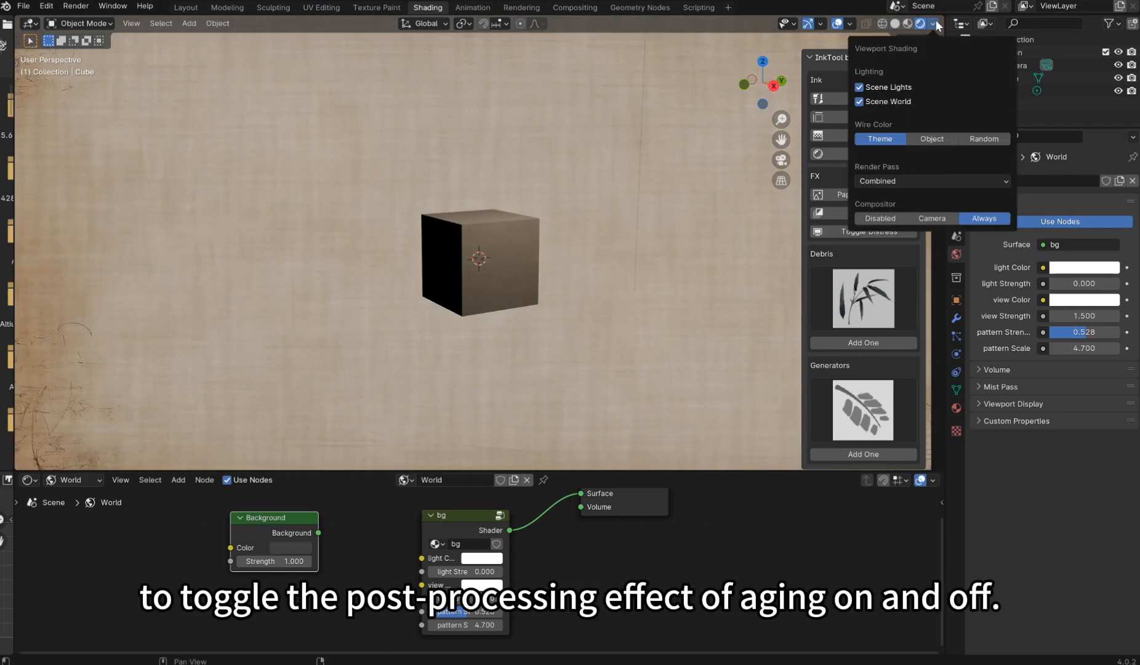
click(936, 24)
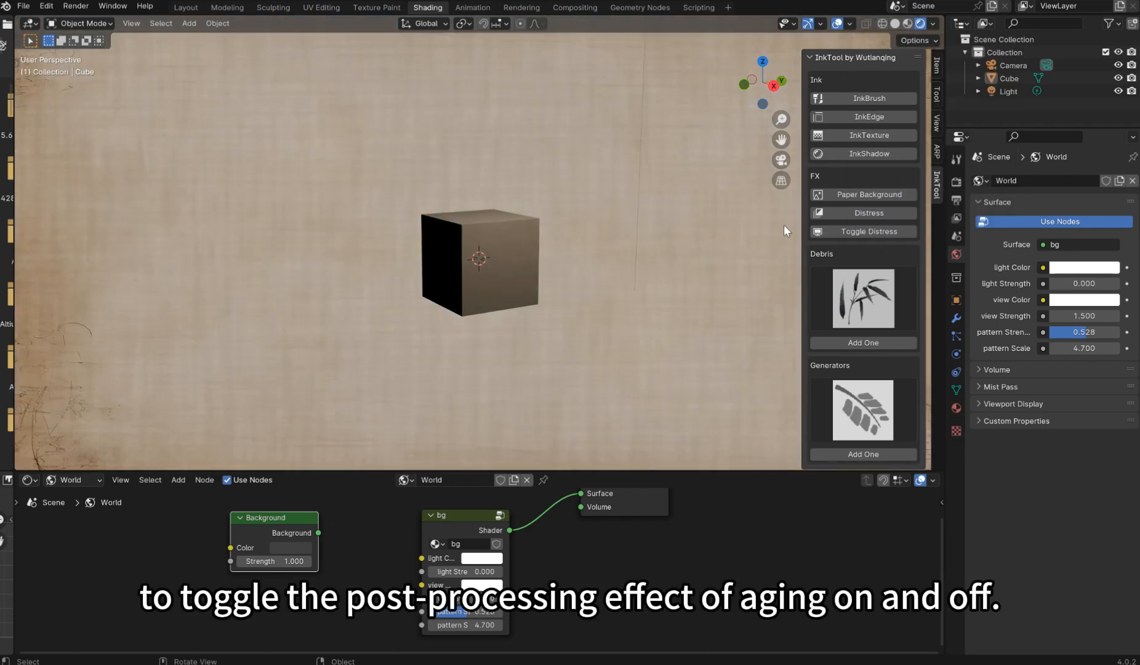